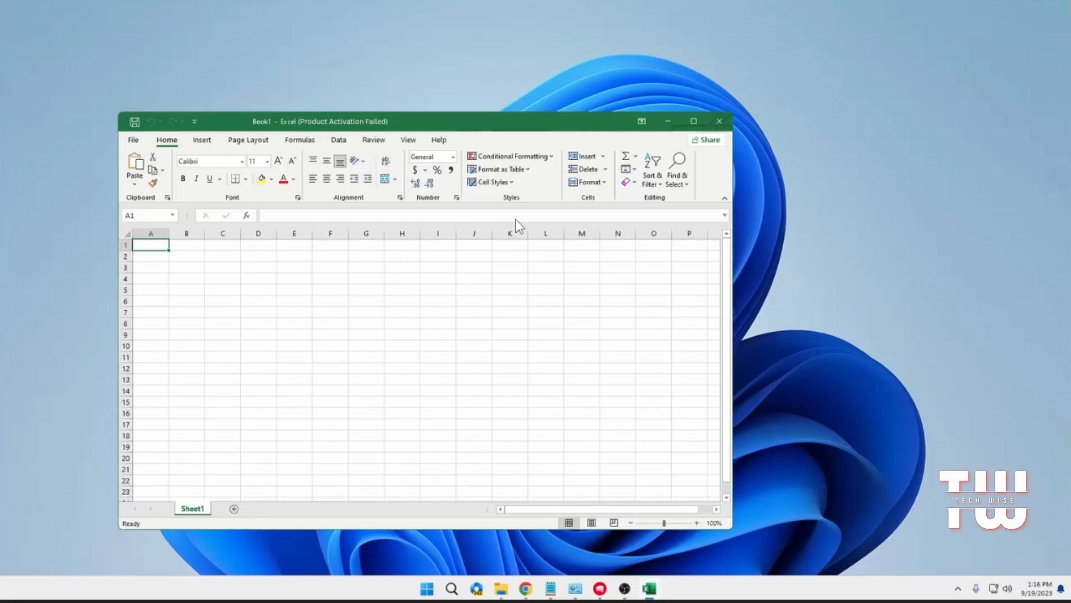
Step: Close the Excel workbook whose title bar reports 'Product Activation Failed'
{"action": "left_click", "coordinate": [693, 120]}
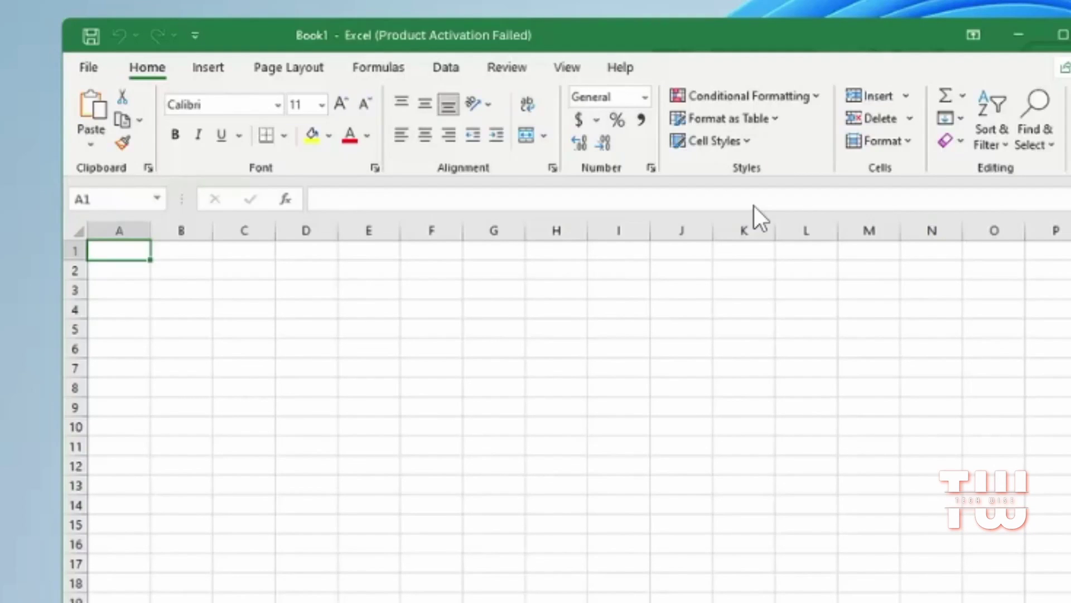
{"action": "mouse_move", "coordinate": [492, 75]}
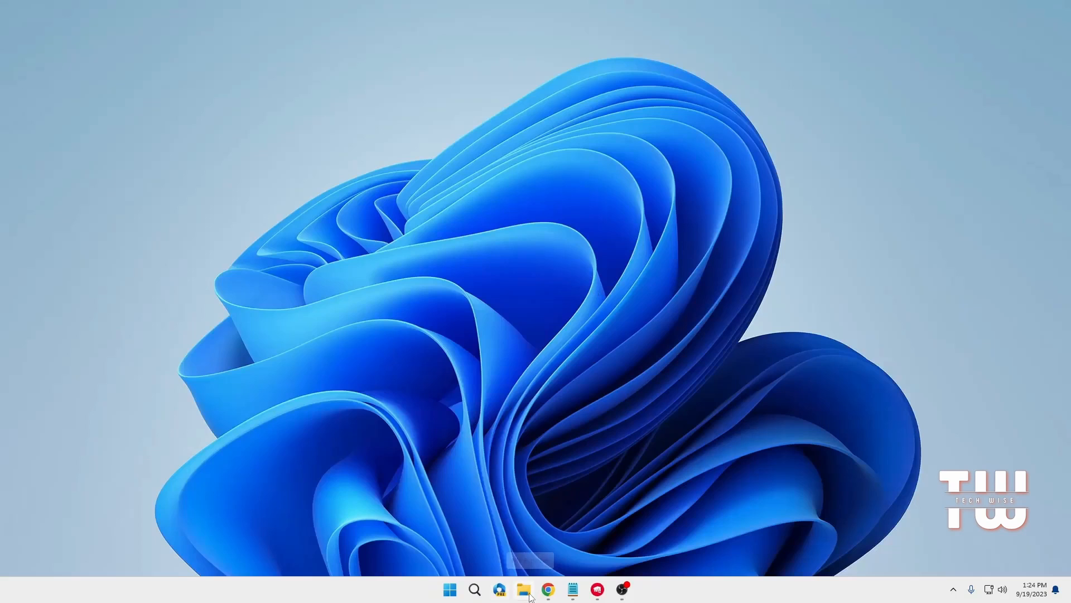
Step: Start File Explorer and open Local Disk (C:) from This PC
{"action": "left_click", "coordinate": [524, 589]}
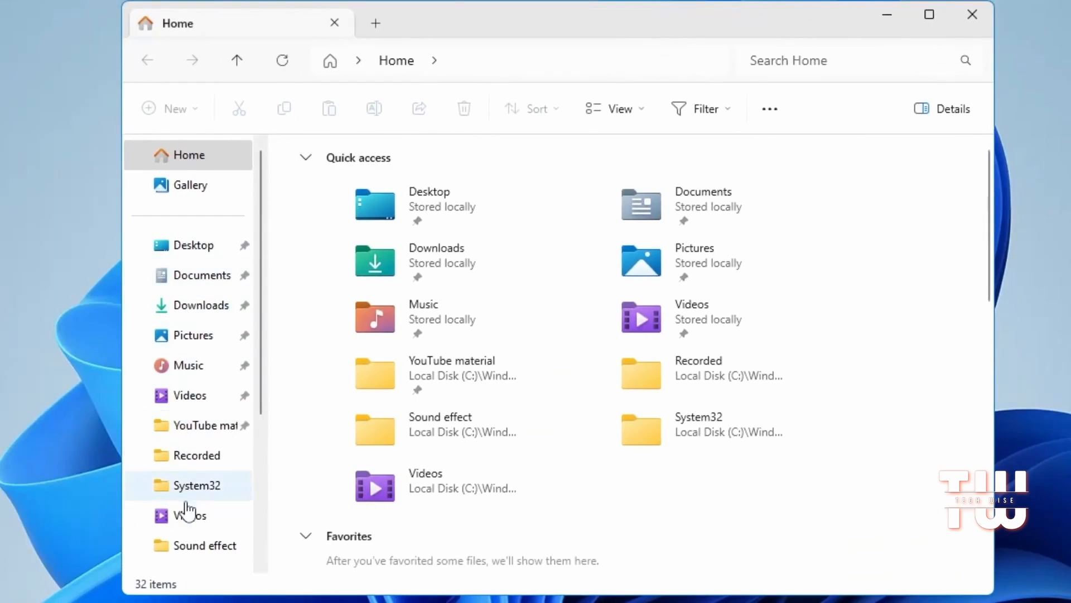
{"action": "left_click", "coordinate": [191, 389]}
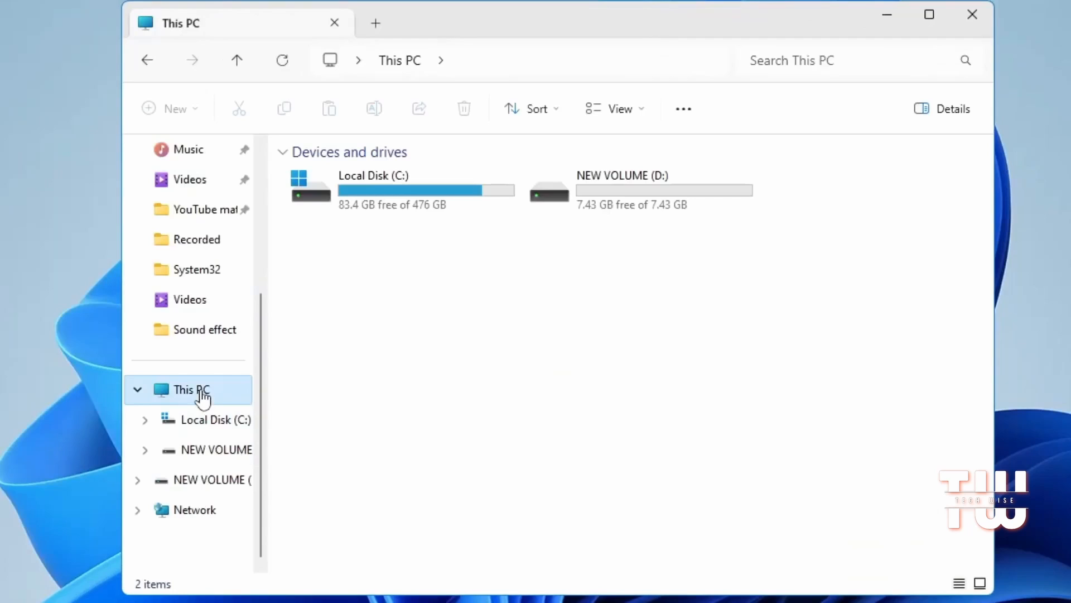
{"action": "left_click", "coordinate": [401, 189]}
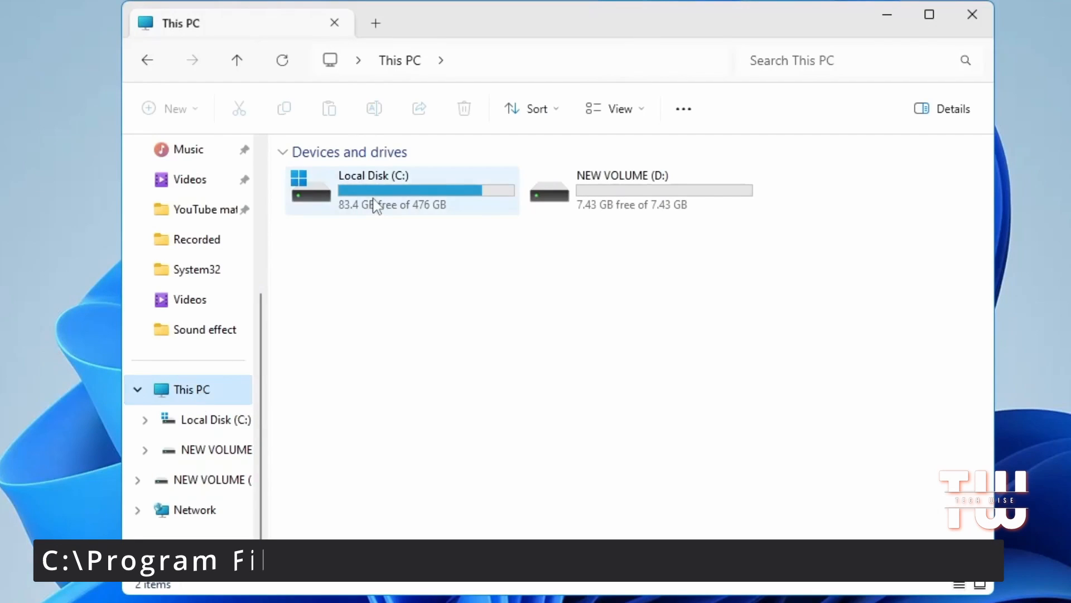
{"action": "double_click", "coordinate": [373, 190]}
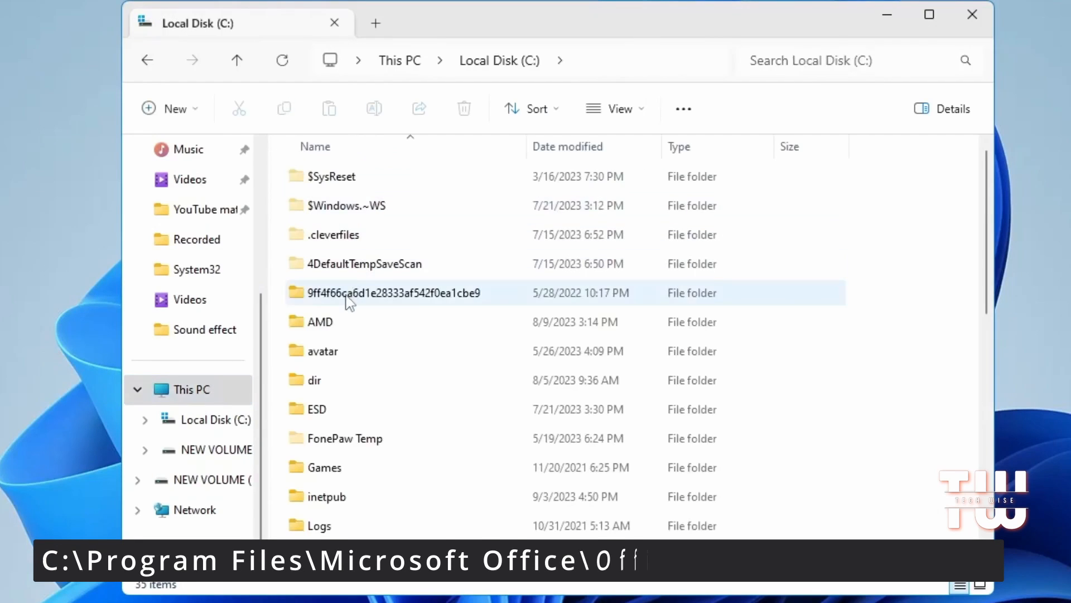
Step: Open Program Files and select the Microsoft Office folder
{"action": "left_click", "coordinate": [342, 470]}
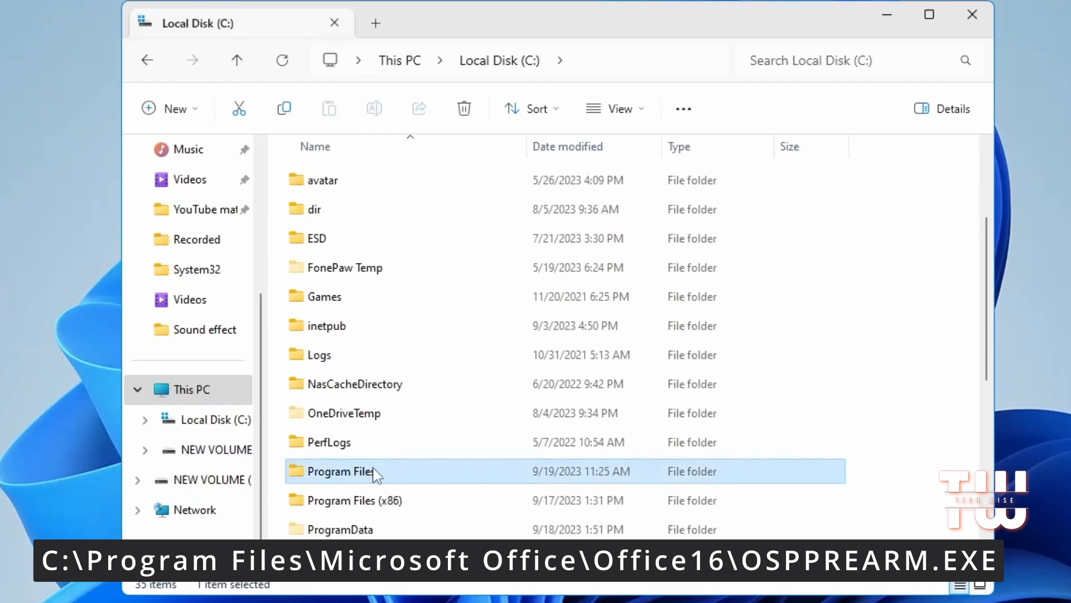
{"action": "double_click", "coordinate": [346, 471]}
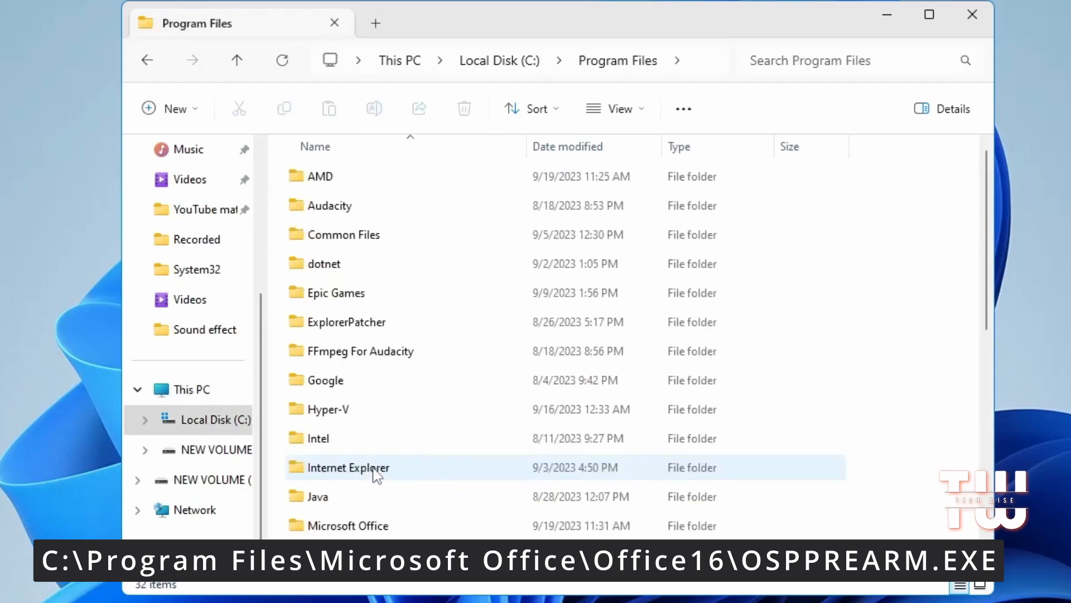
{"action": "left_click", "coordinate": [360, 350]}
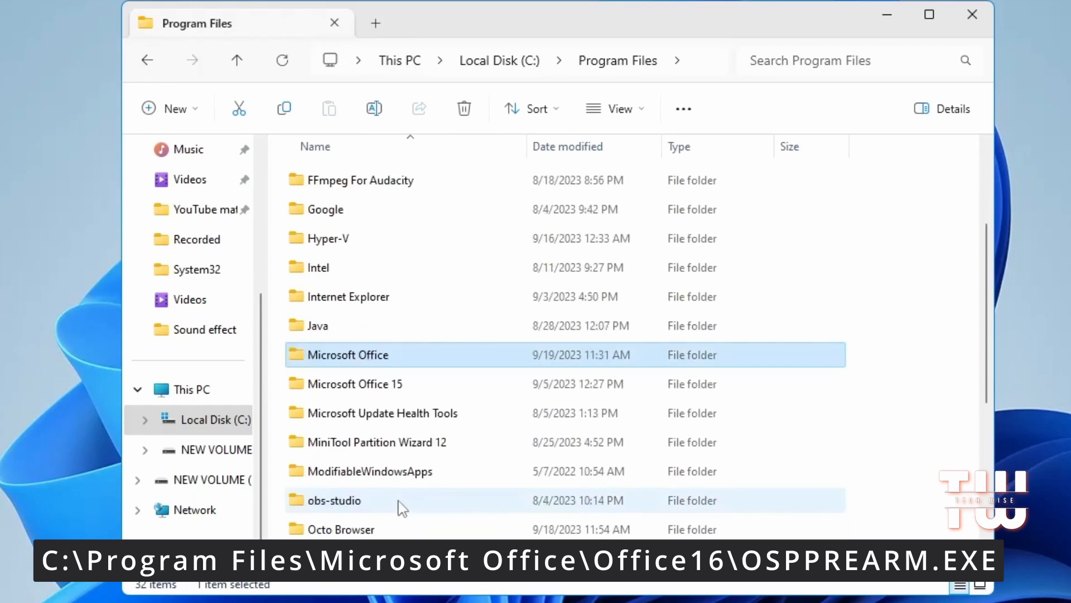
{"action": "mouse_move", "coordinate": [369, 361]}
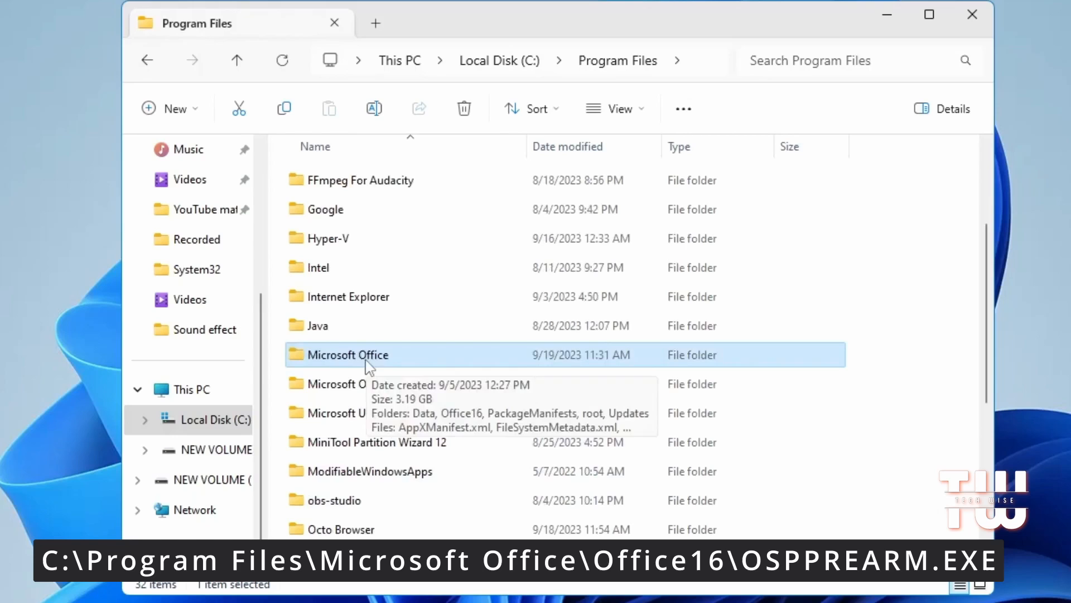
Step: Open Microsoft Office, then its Office16 folder listing OSPPREARM.EXE
{"action": "double_click", "coordinate": [348, 355]}
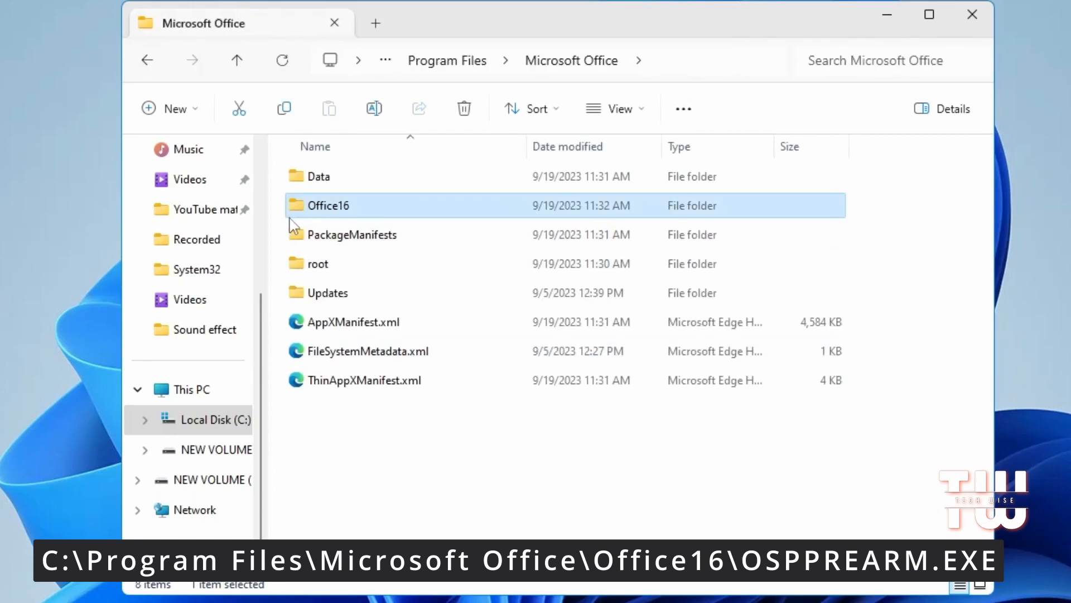
{"action": "mouse_move", "coordinate": [349, 212]}
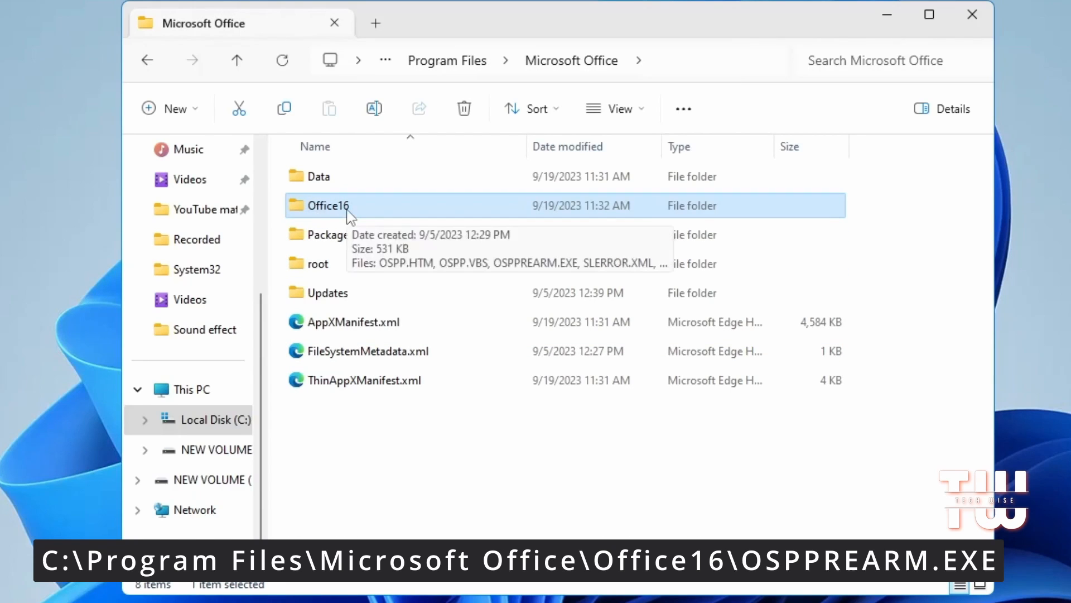
{"action": "mouse_move", "coordinate": [373, 234]}
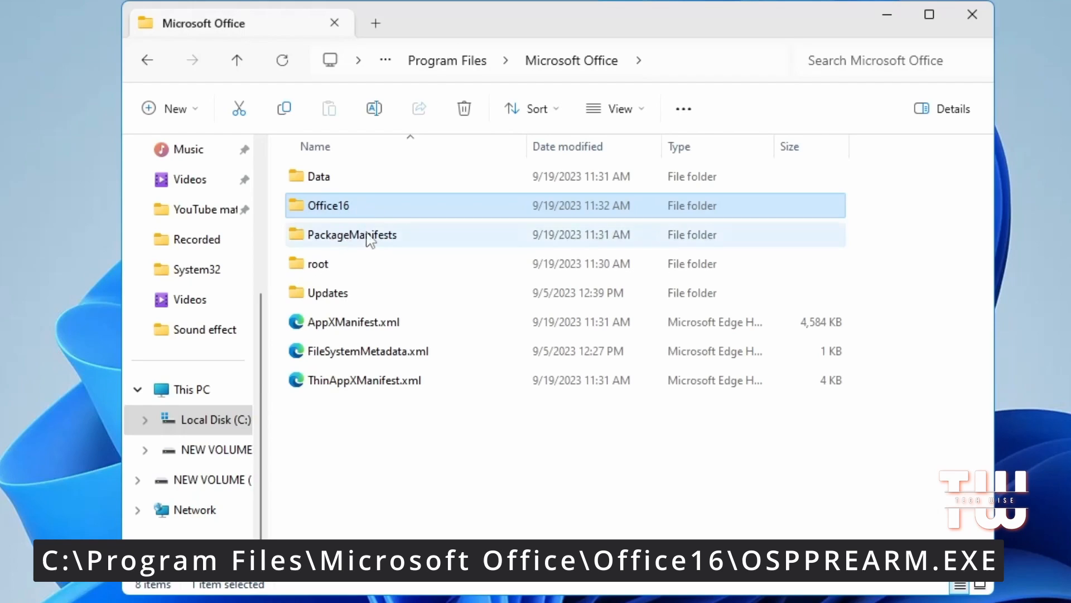
{"action": "mouse_move", "coordinate": [335, 209]}
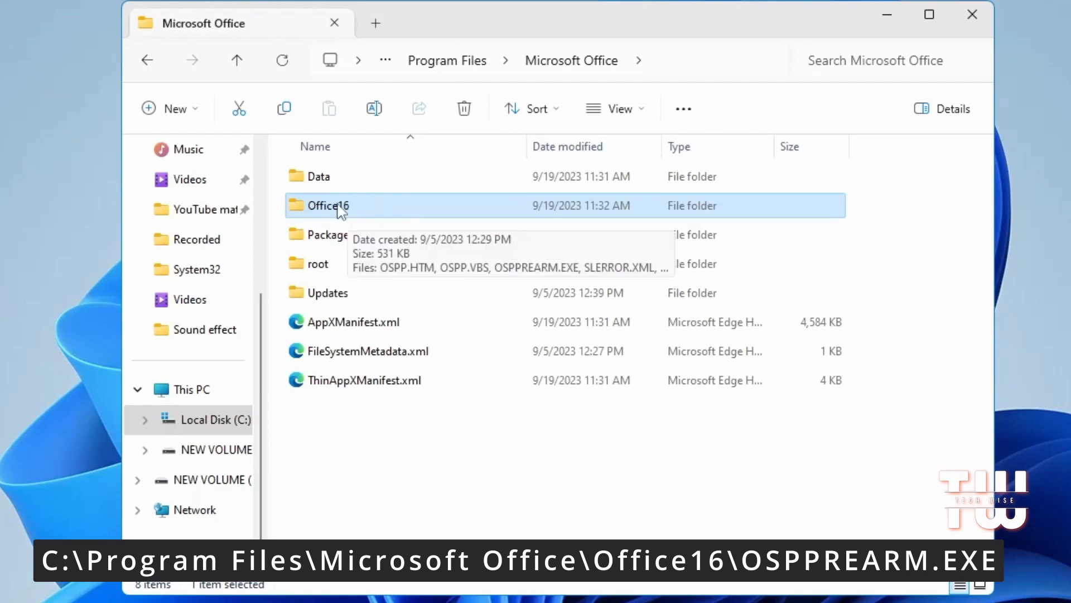
{"action": "double_click", "coordinate": [331, 206]}
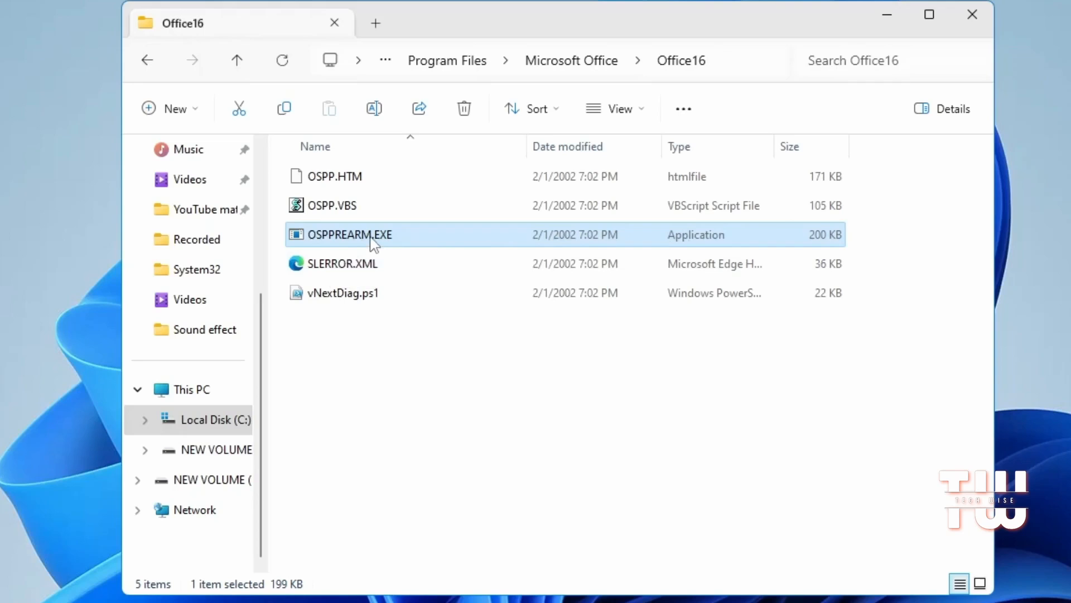
Step: Run OSPPREARM.EXE from Office16 with administrator rights
{"action": "right_click", "coordinate": [349, 235]}
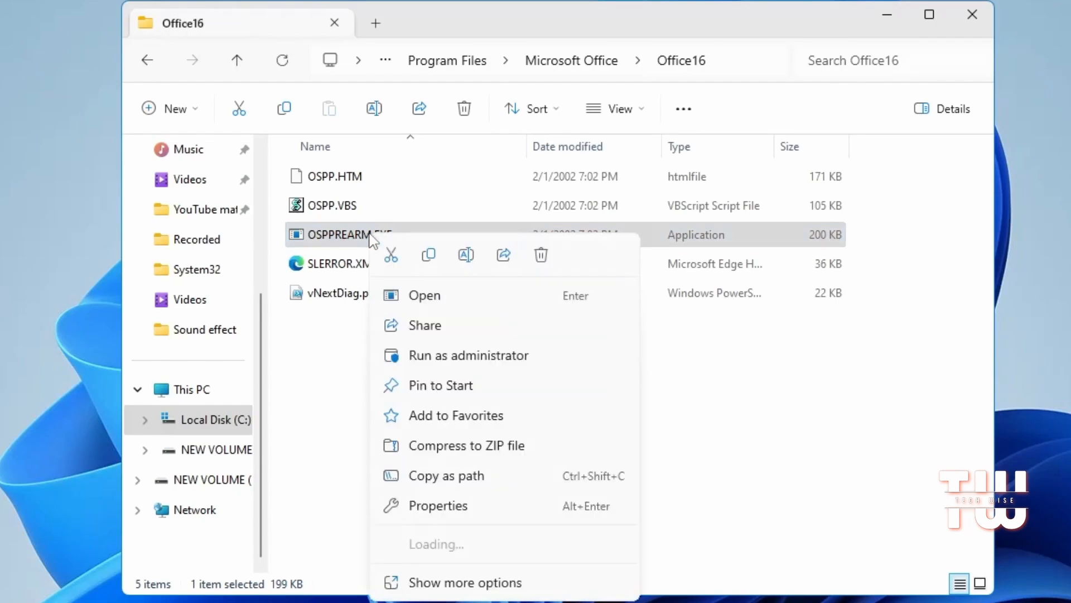
{"action": "left_click", "coordinate": [457, 370]}
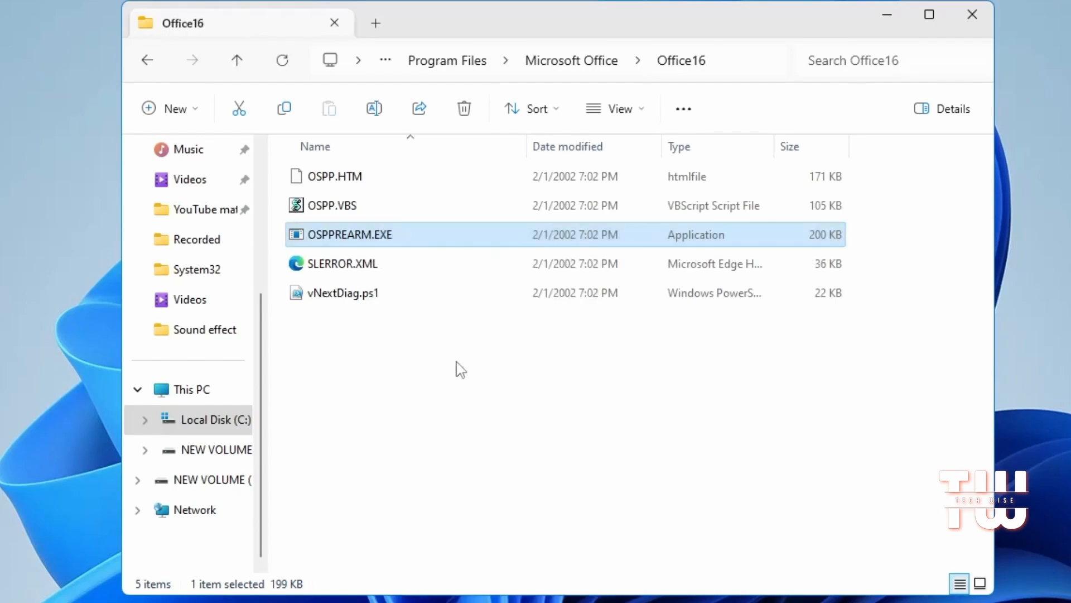
{"action": "mouse_move", "coordinate": [387, 267]}
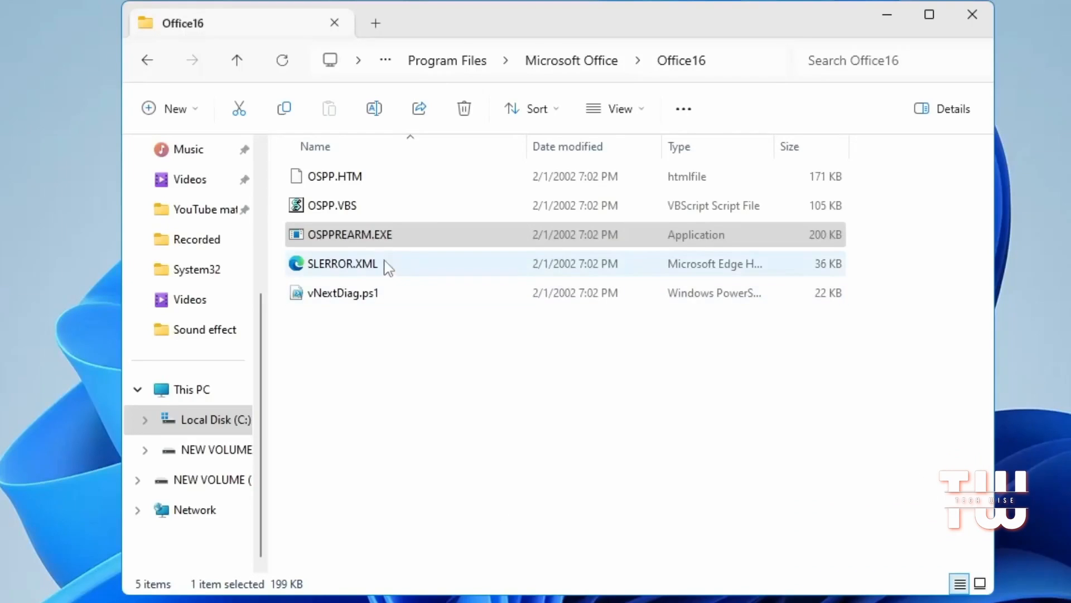
{"action": "left_click", "coordinate": [928, 14]}
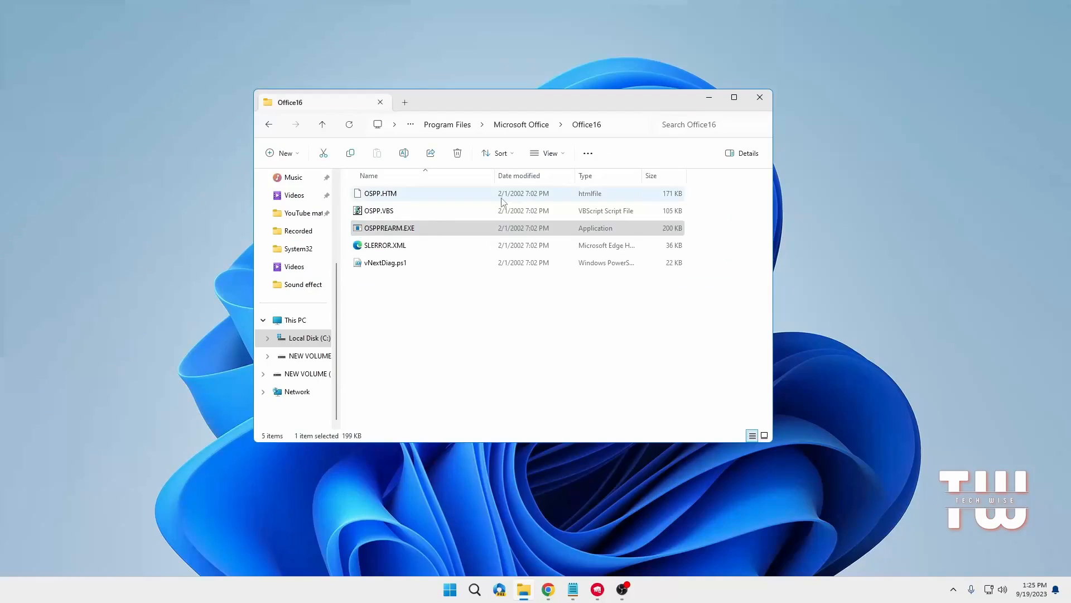
Step: Put File Explorer away and relaunch Excel to a blank Book1 without the activation warning
{"action": "left_click", "coordinate": [759, 97]}
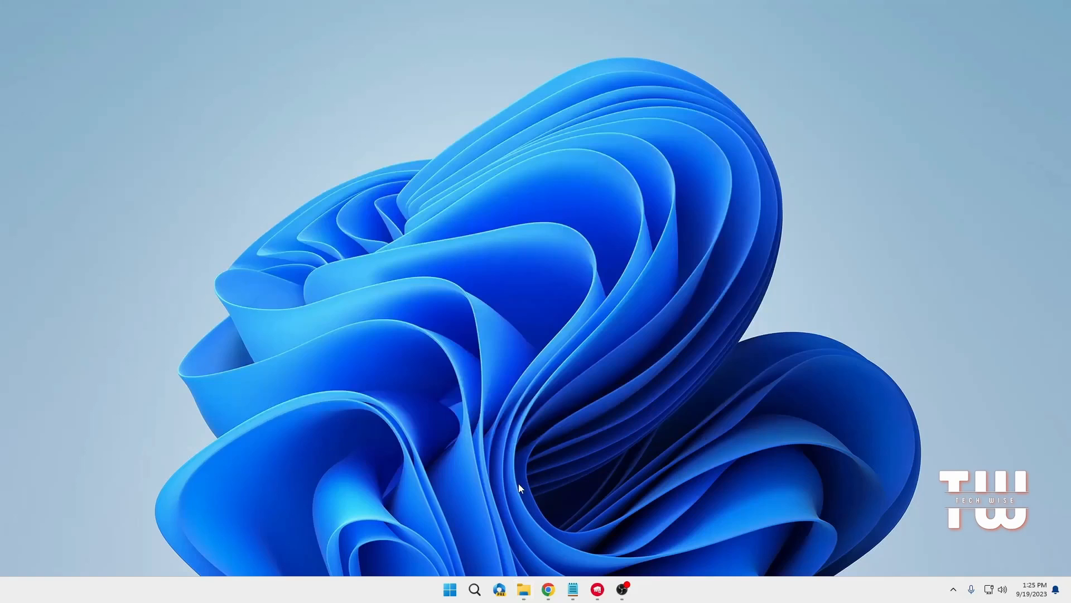
{"action": "left_click", "coordinate": [476, 589]}
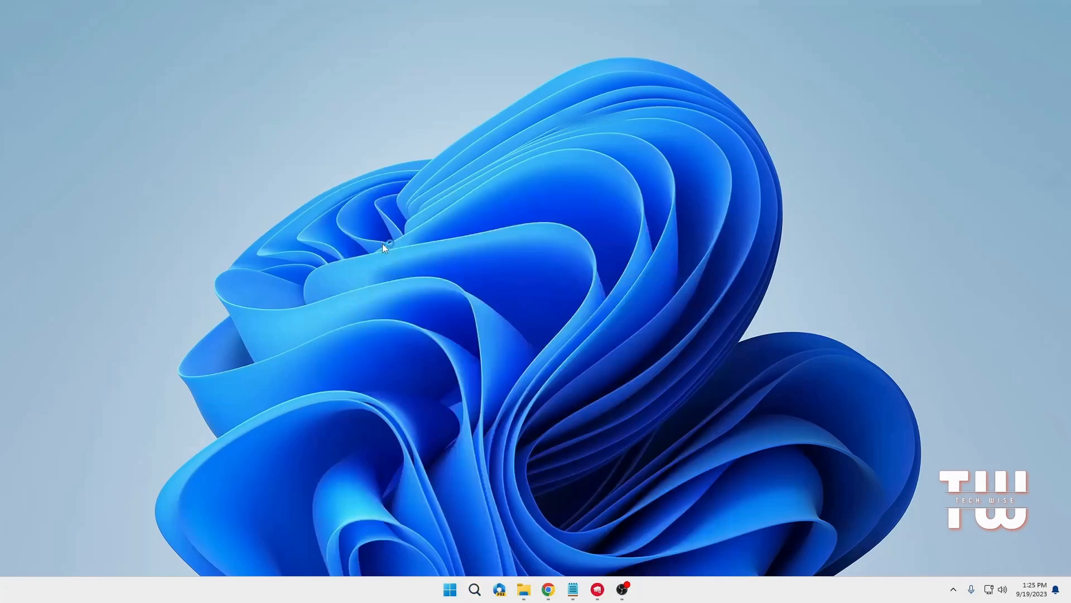
{"action": "left_click", "coordinate": [634, 589]}
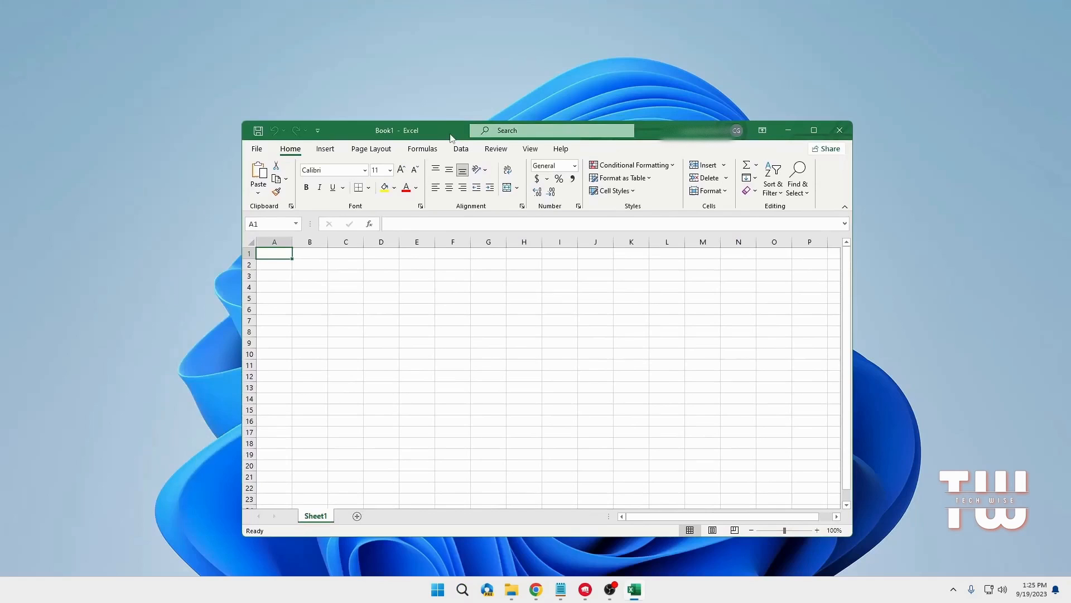
{"action": "left_click", "coordinate": [813, 129]}
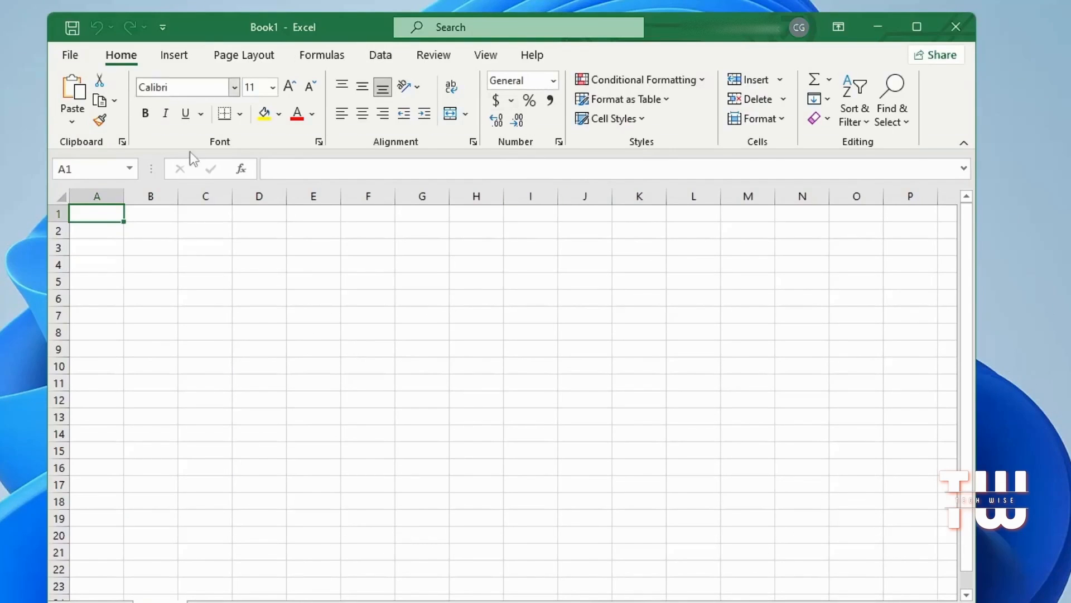
{"action": "mouse_move", "coordinate": [375, 29]}
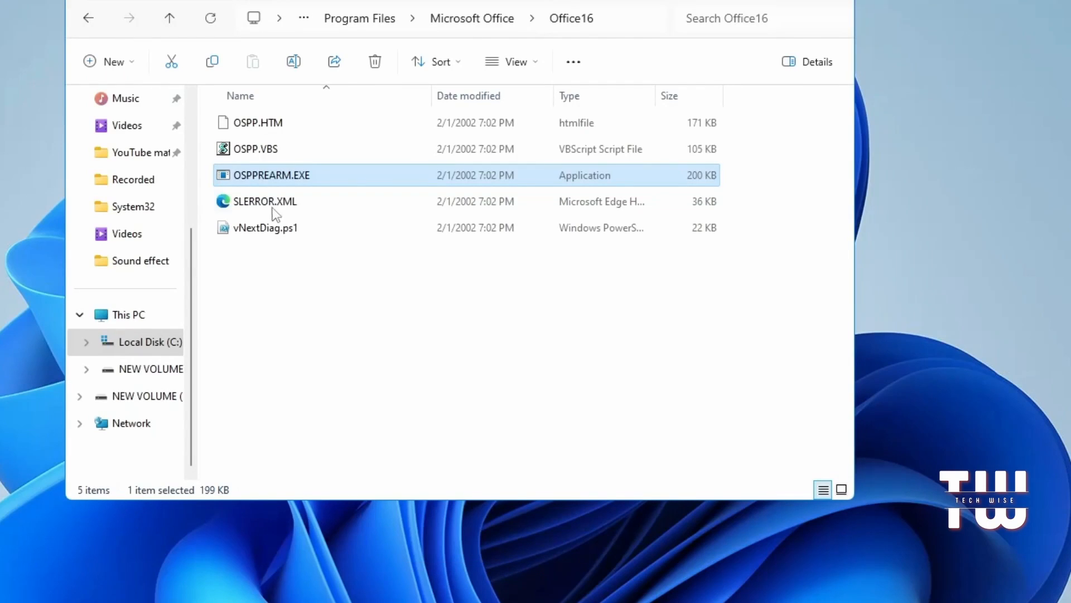
Step: Run OSPPREARM.EXE as administrator a second time
{"action": "right_click", "coordinate": [270, 175]}
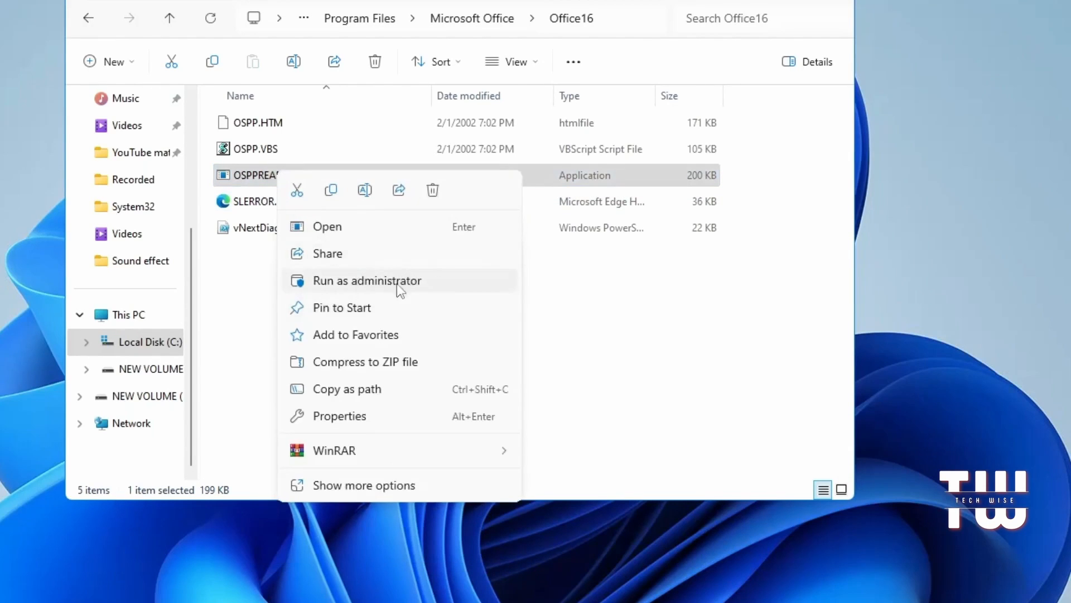
{"action": "mouse_move", "coordinate": [373, 286]}
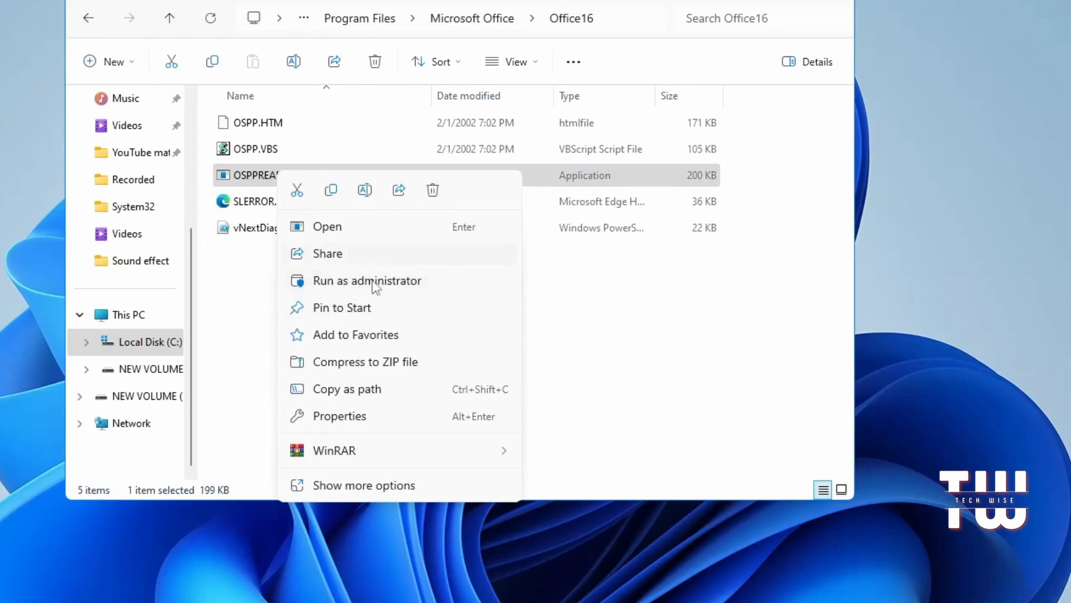
{"action": "left_click", "coordinate": [587, 316]}
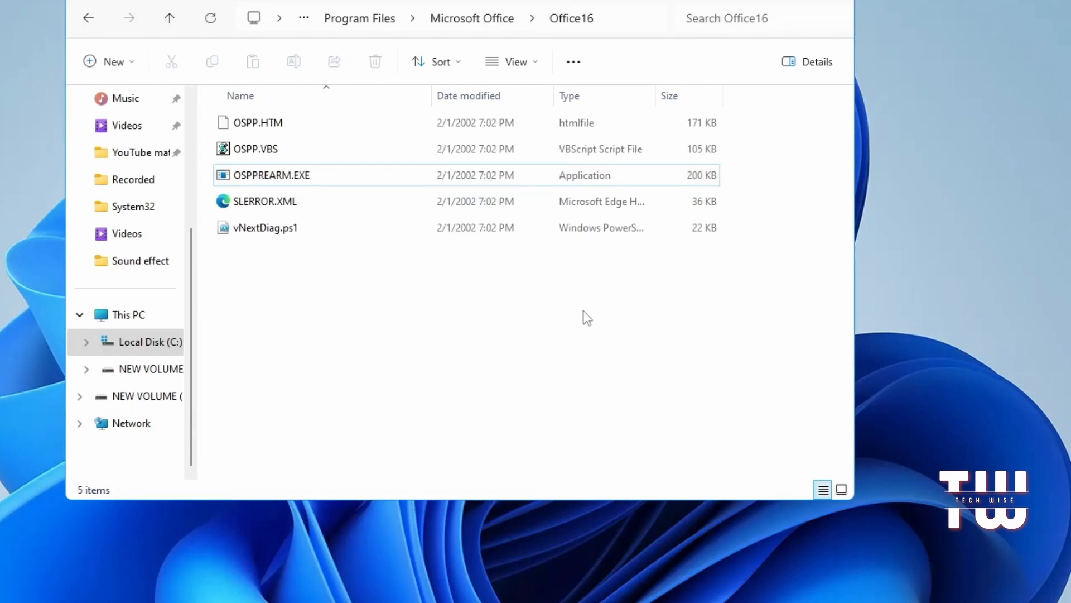
{"action": "mouse_move", "coordinate": [389, 177]}
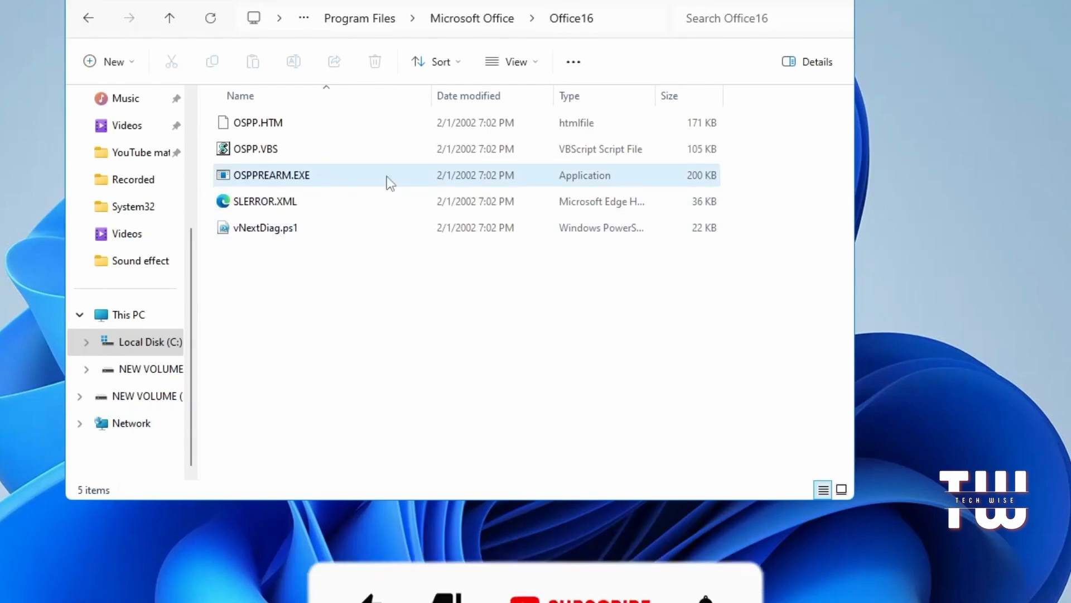
{"action": "mouse_move", "coordinate": [328, 184]}
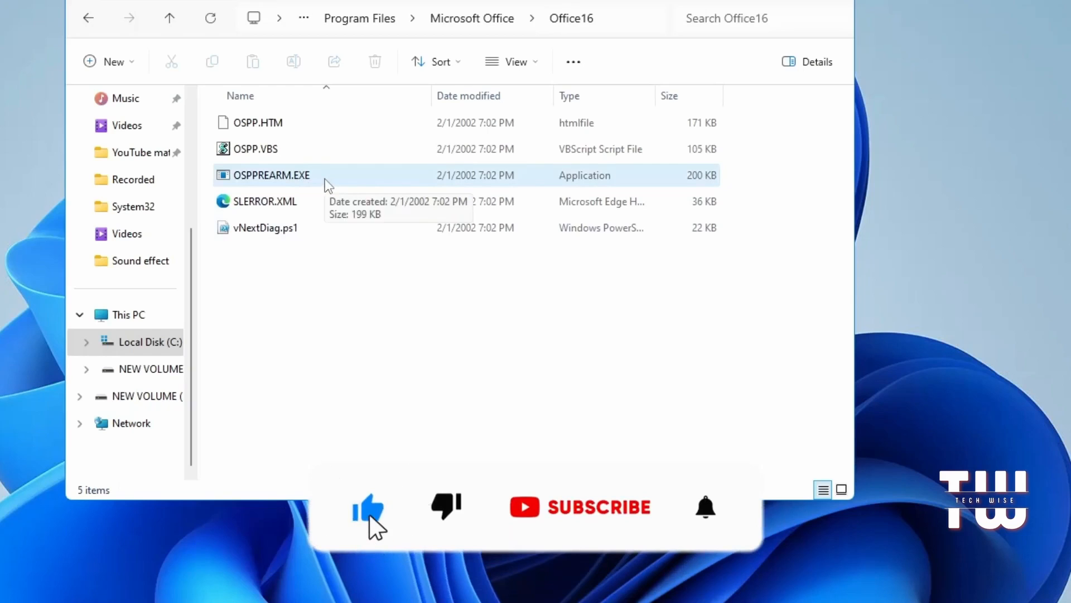